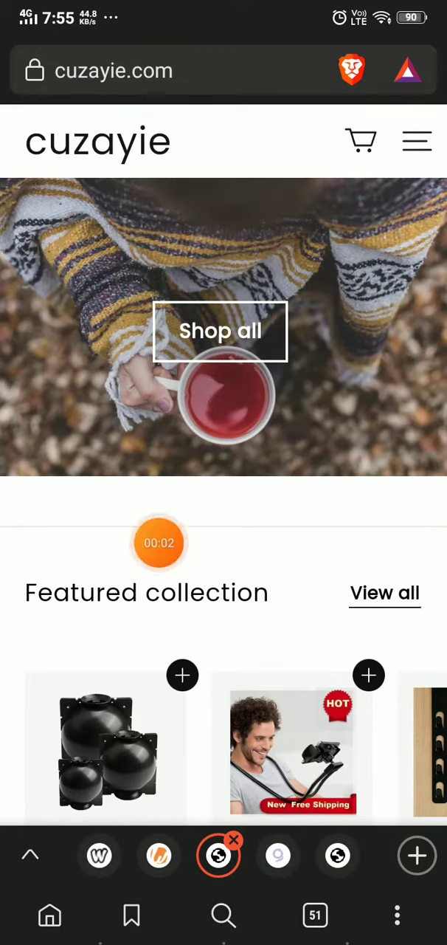
# Step: Scroll the cuzayie.com homepage down to its footer links, contact email and payment icons
pyautogui.scroll(-3)
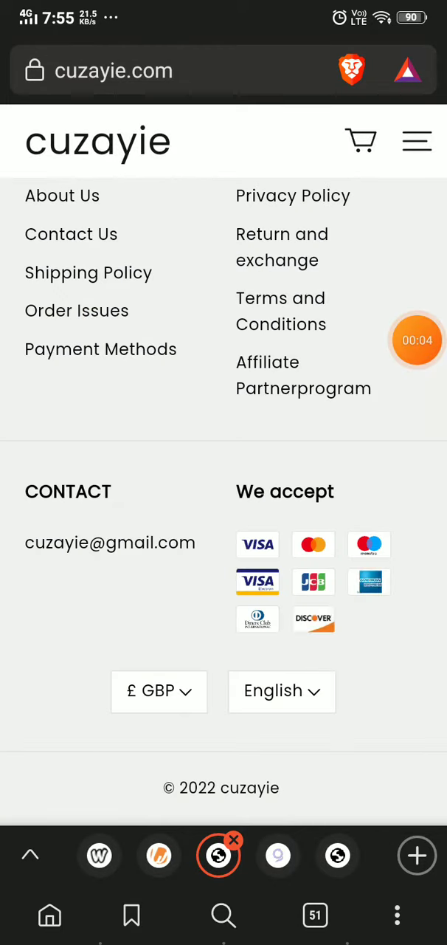
pyautogui.scroll(-3)
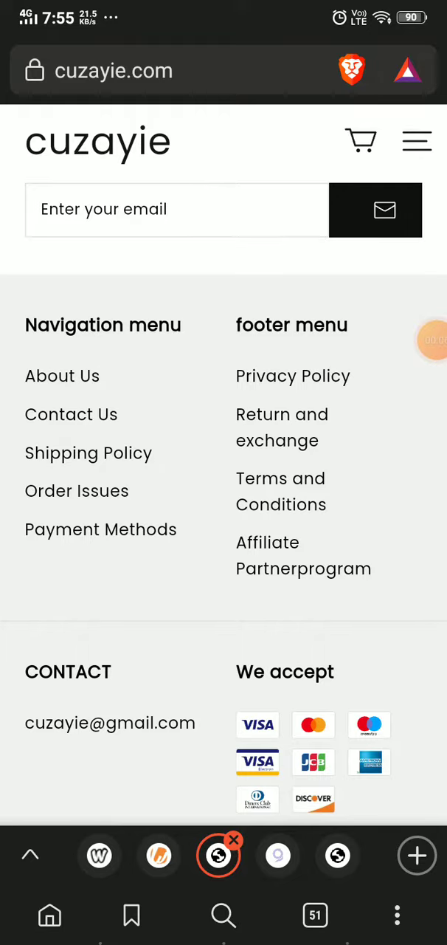
# Step: Read cuzayie's About Us company description from the top down to the footer
pyautogui.click(62, 376)
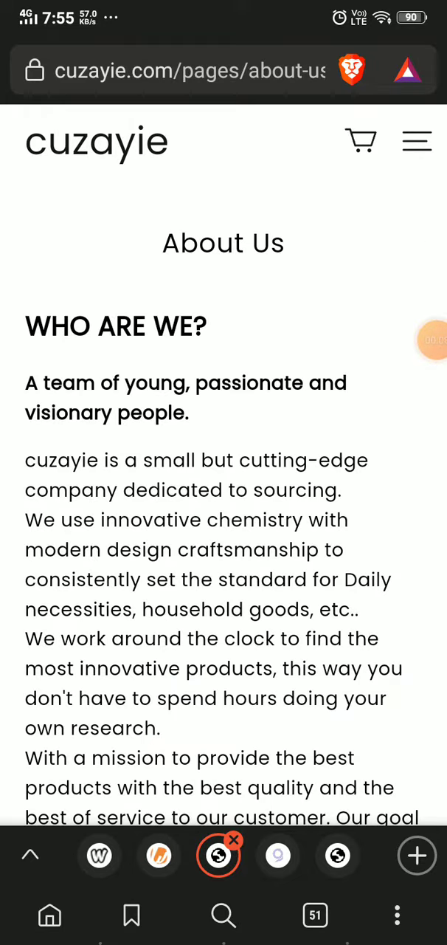
pyautogui.scroll(-3)
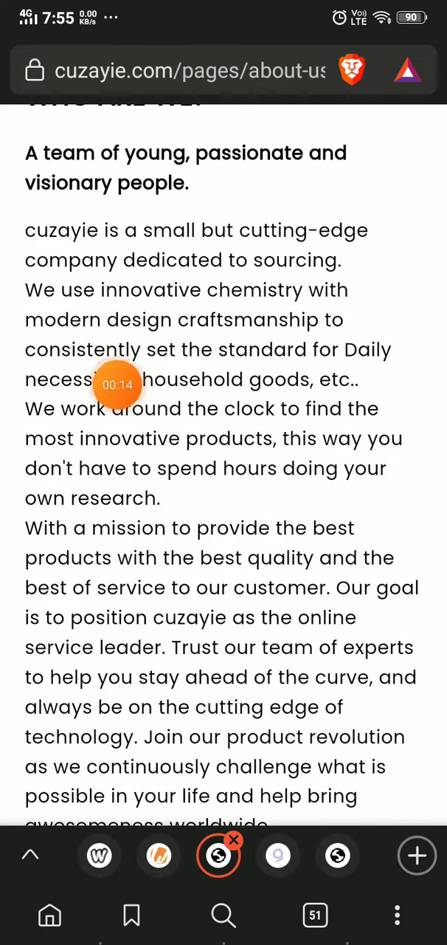
pyautogui.scroll(-3)
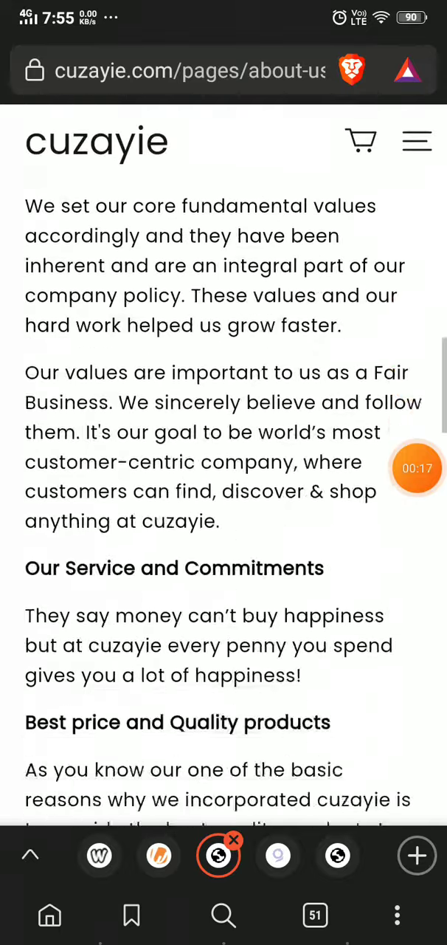
pyautogui.scroll(-3)
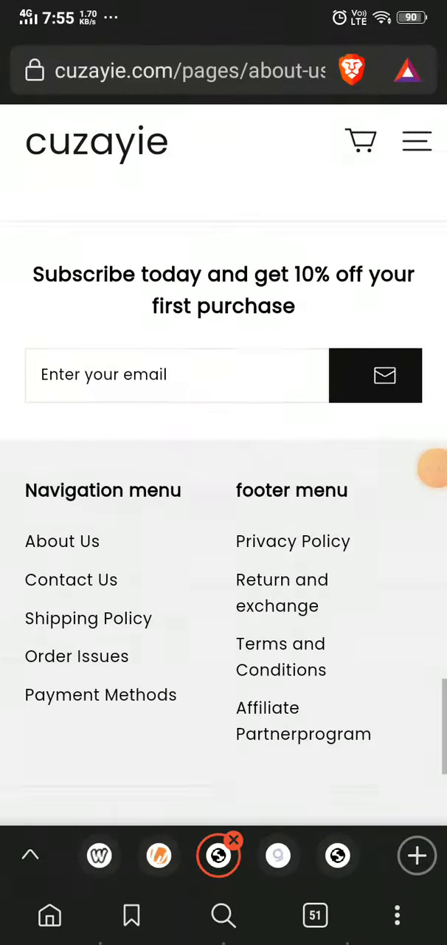
pyautogui.scroll(-3)
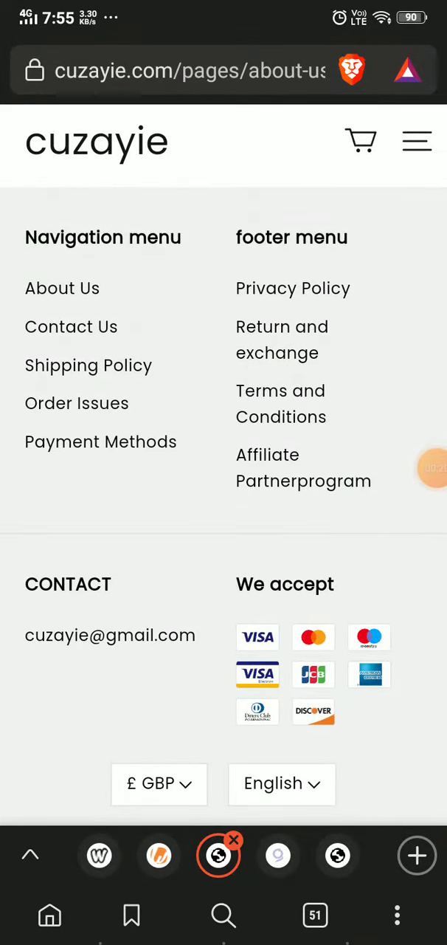
# Step: Review cuzayie's Contact Us details, then switch to the Whois lookup tab for cuzayie.com
pyautogui.click(71, 327)
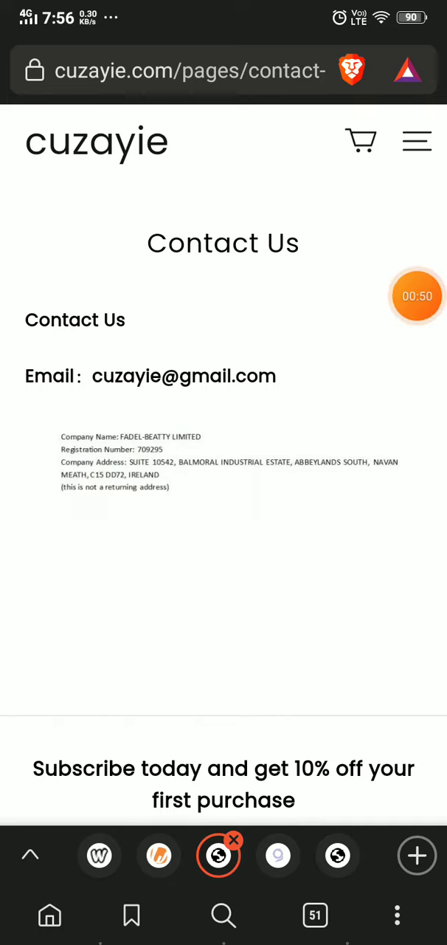
pyautogui.click(159, 856)
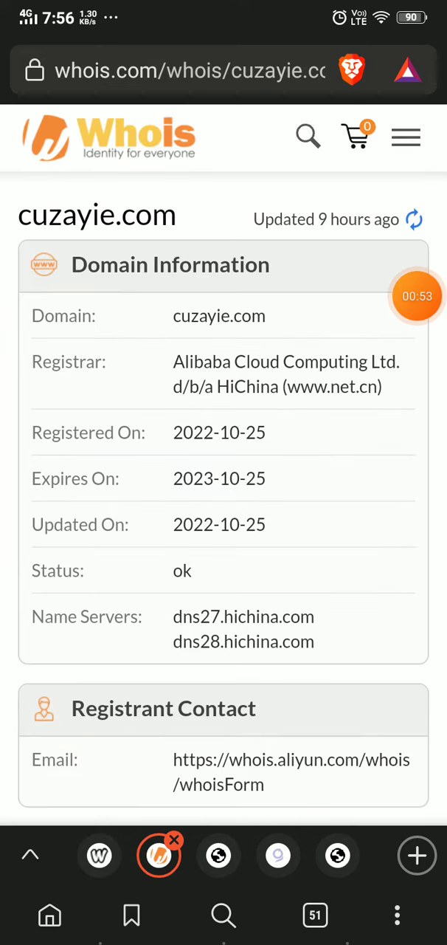